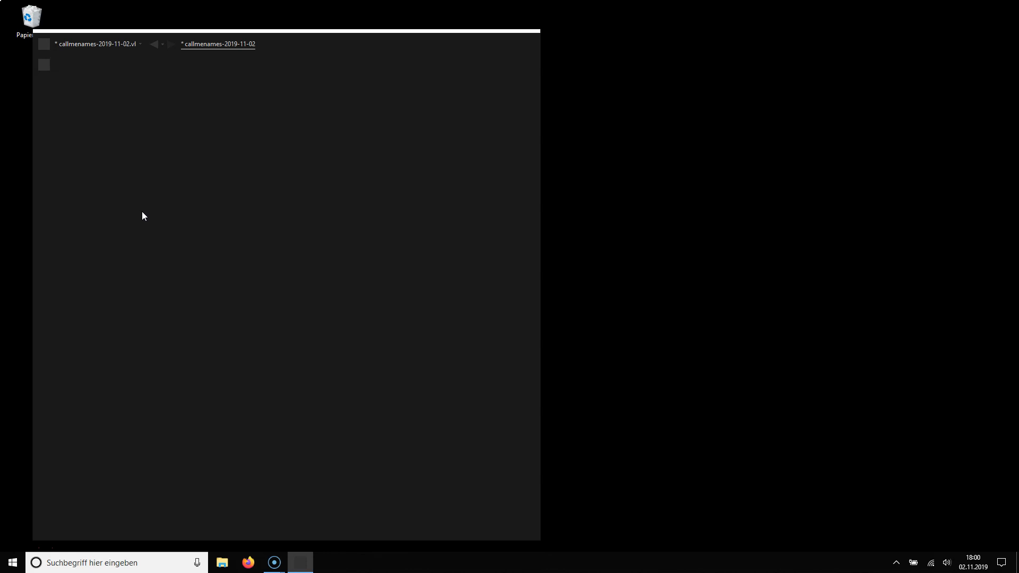
Open nuget.org from vvvv's Manage Nugets > Find on nuget.org menu
click(43, 44)
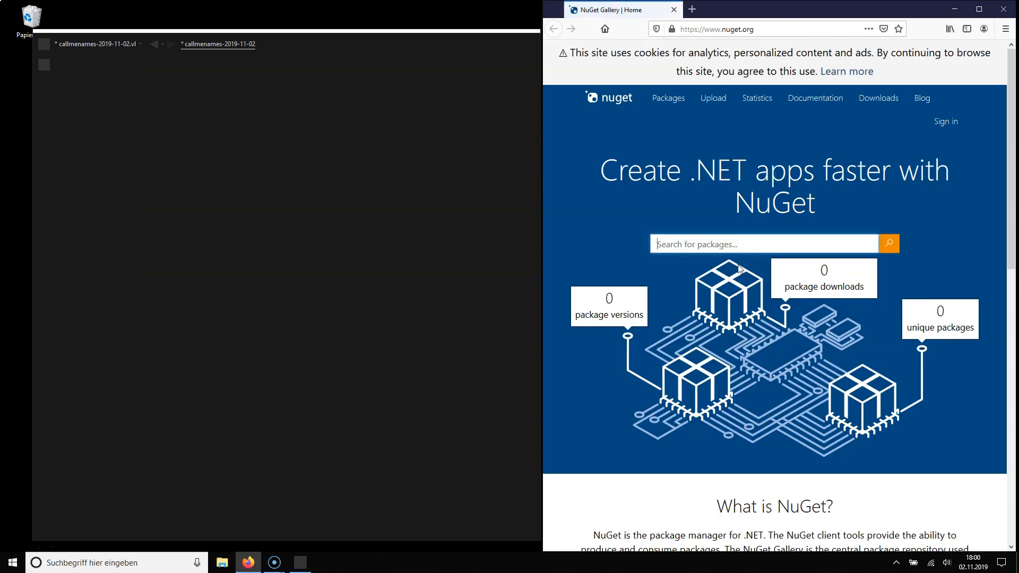
Search the NuGet Gallery for 'vl' to list VL packages
click(587, 28)
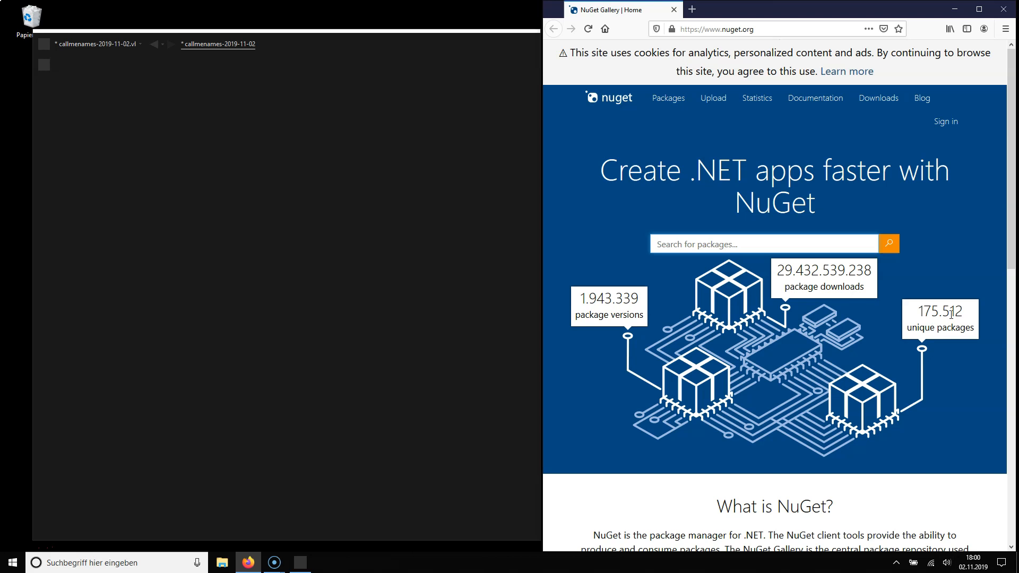
click(764, 244)
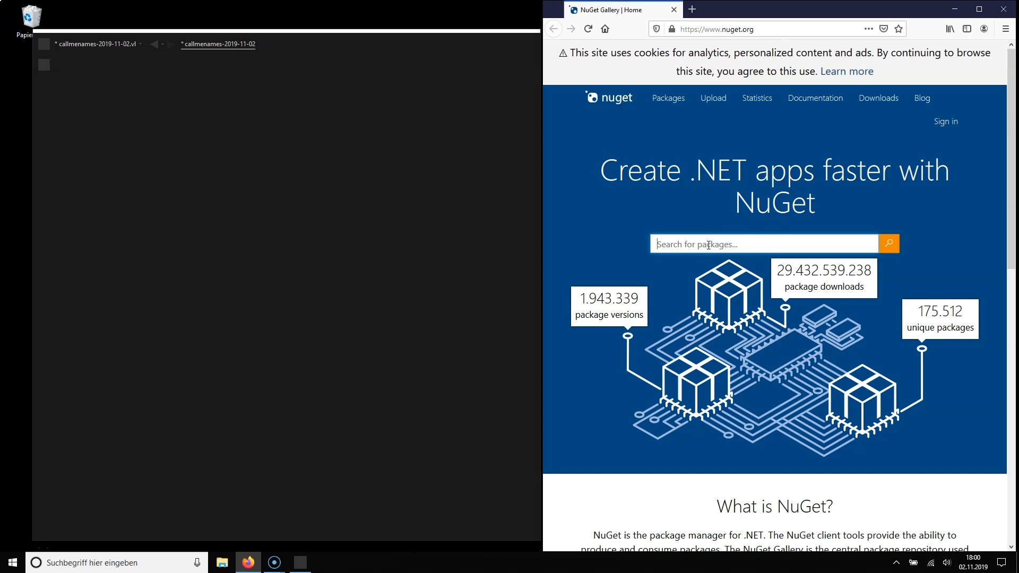
text(vl)
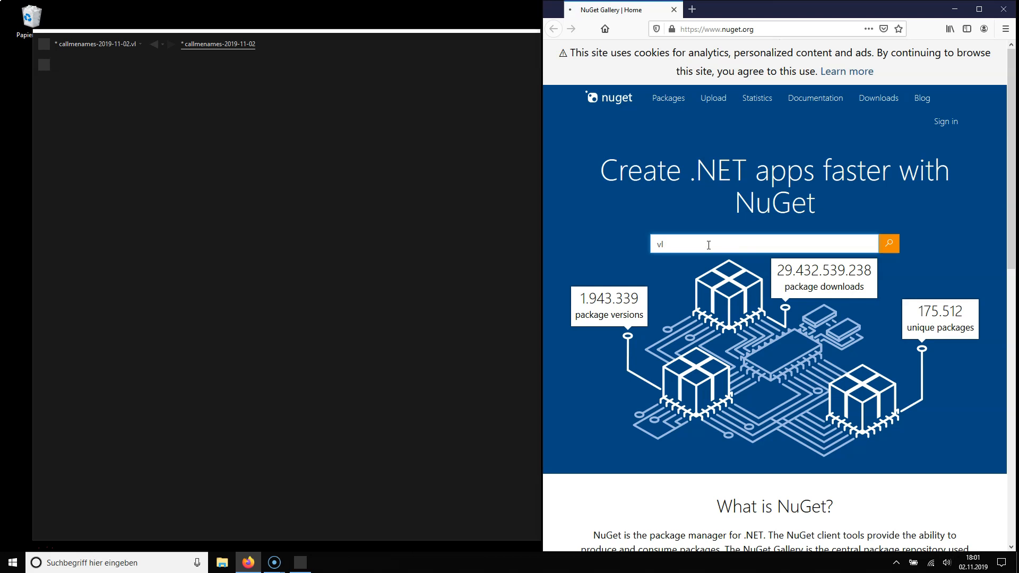
click(888, 244)
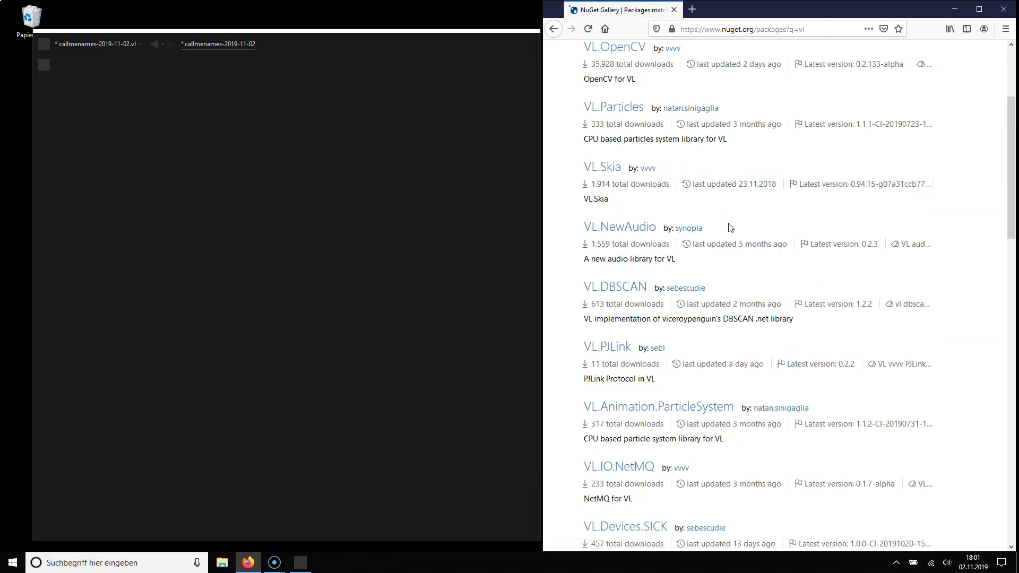
Locate VL.2D.Voronoi in the results and open its package page (0.1.5-alpha)
scroll(down, 3)
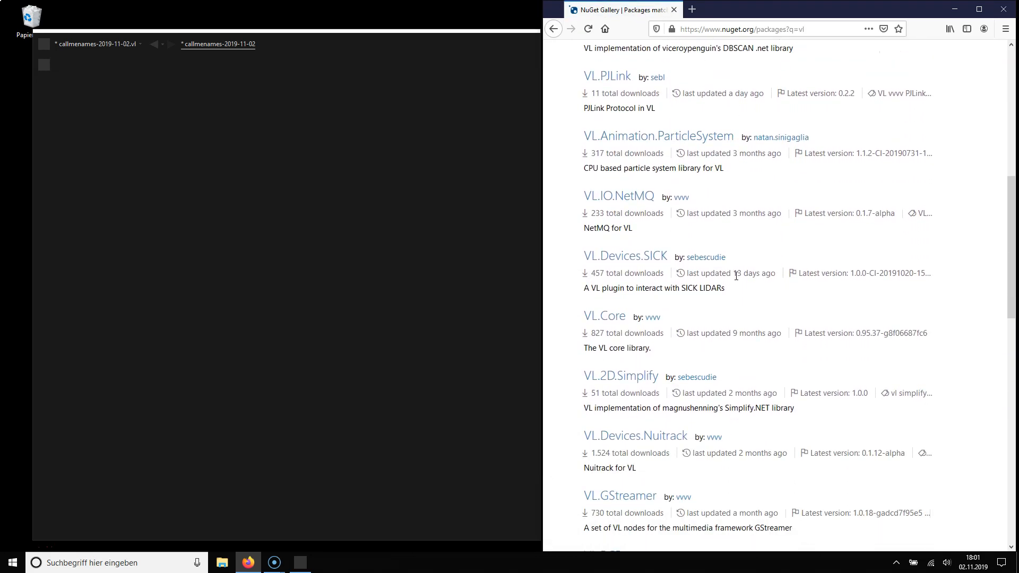
scroll(down, 3)
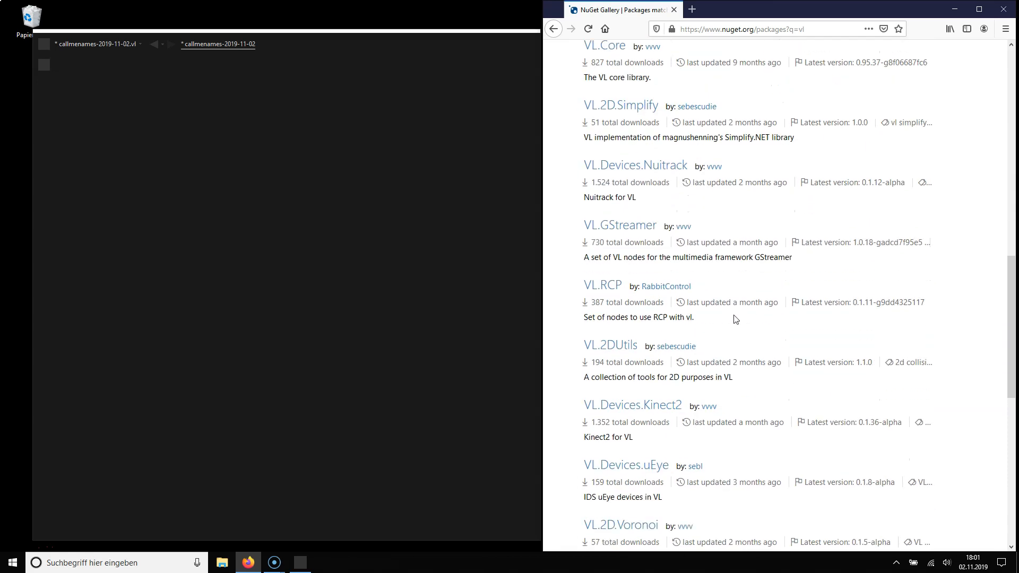
scroll(down, 3)
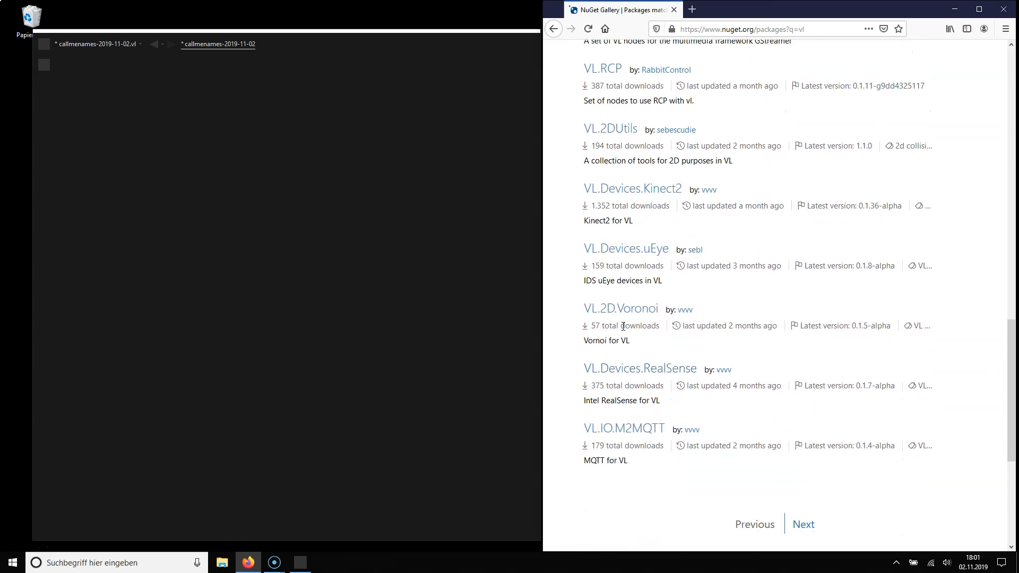
click(620, 307)
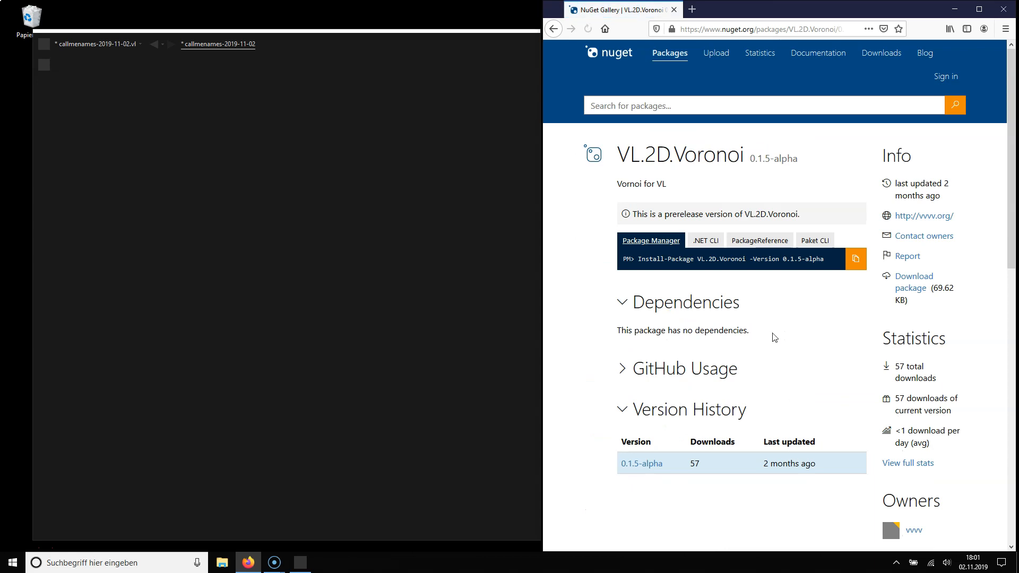
Select the VL.2D.Voronoi package name in the prerelease notice
double_click(643, 155)
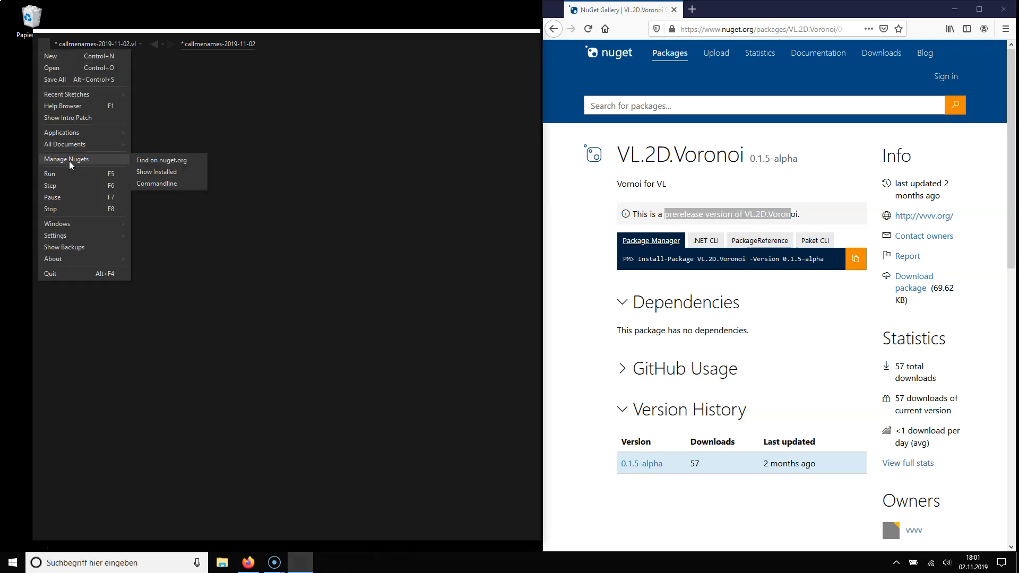
Run 'nuget install VL.2D.Voronoi -pre' in a command line opened in the nugets folder
click(157, 184)
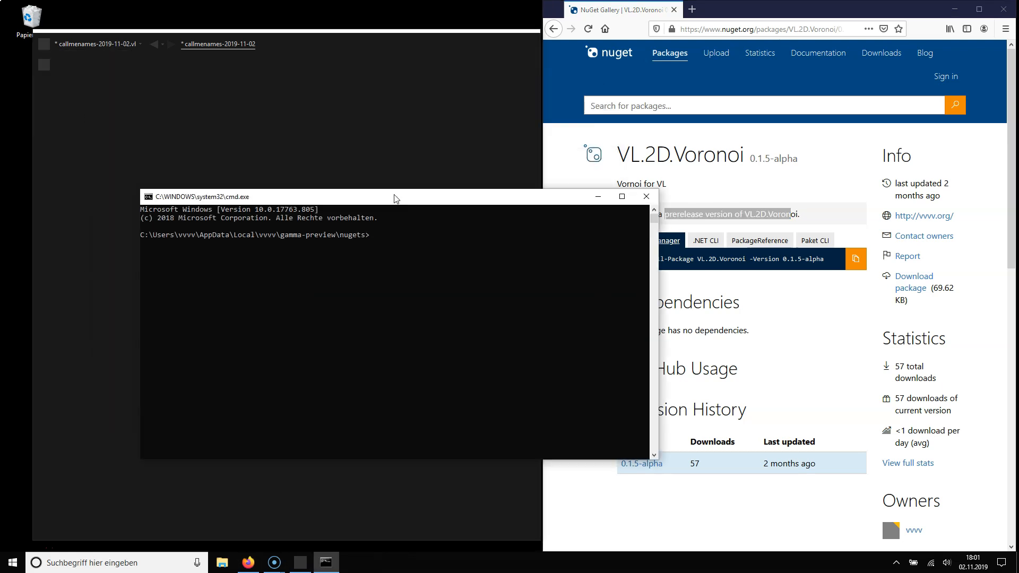
text(nu)
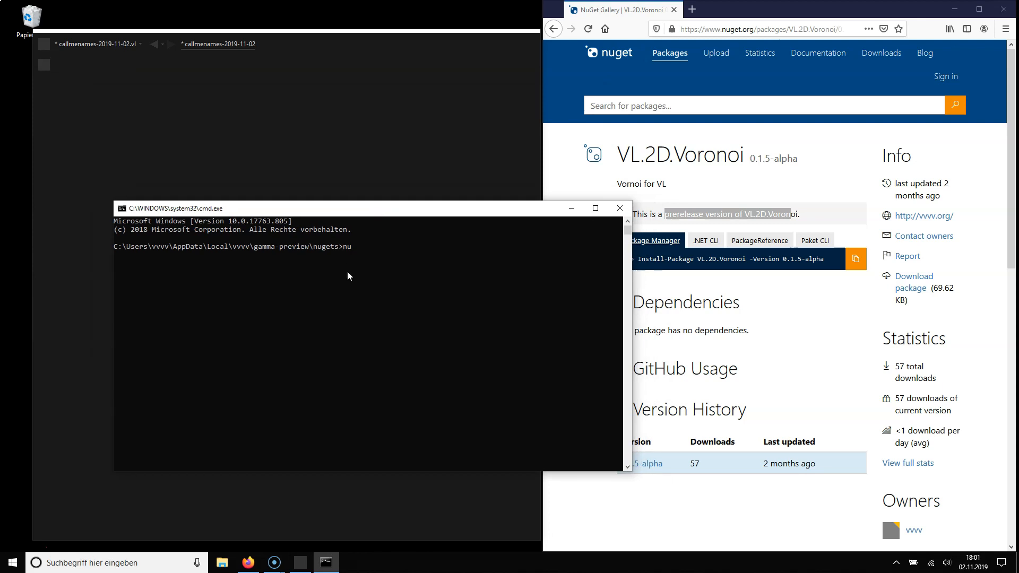
text(get install)
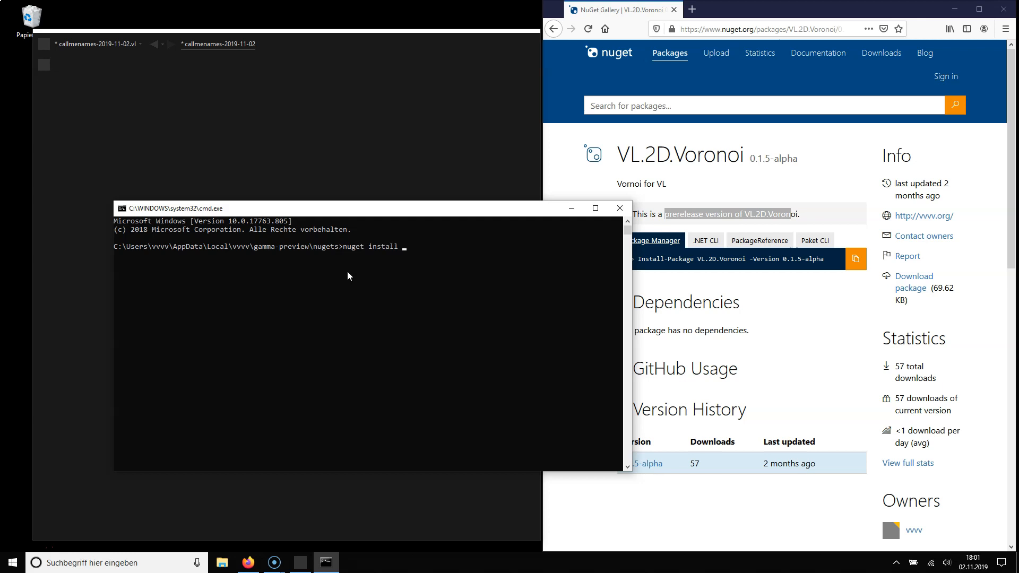
text(VL.2D.Voronoi -)
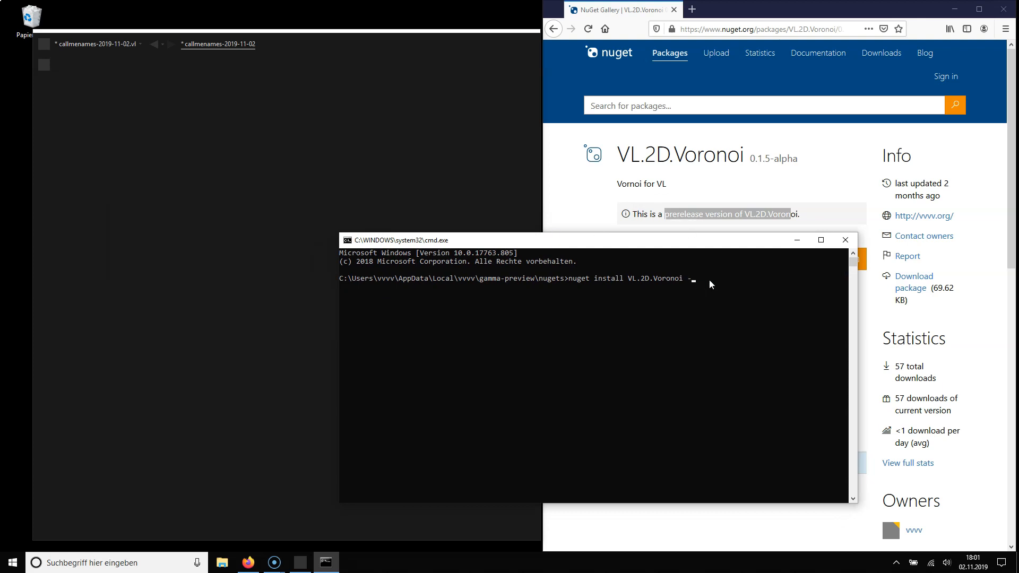
text(pre)
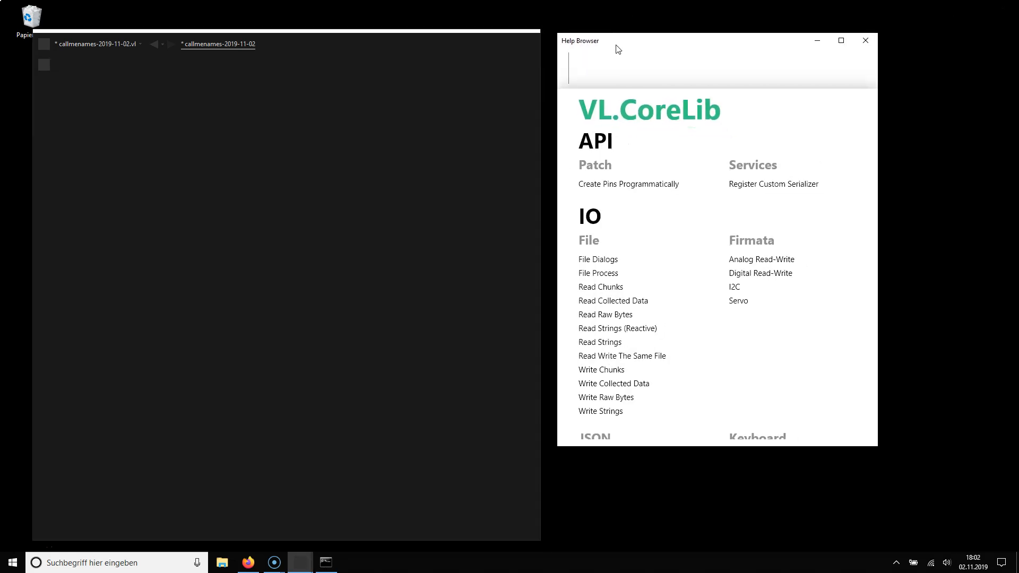
Find 'voro' in the Help Browser and run the Compute a Voronoi Diagram example
text(VO)
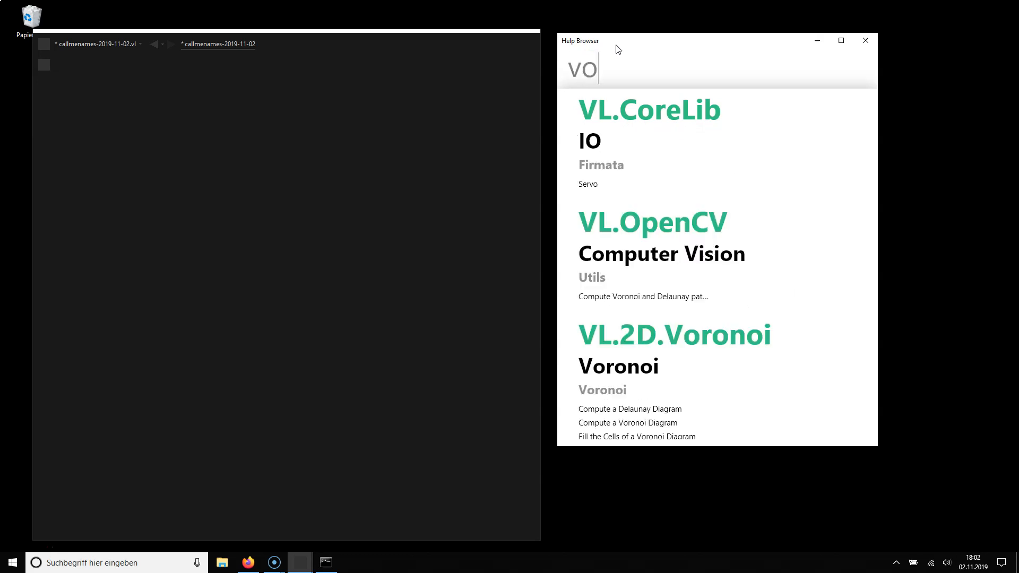
text(ro)
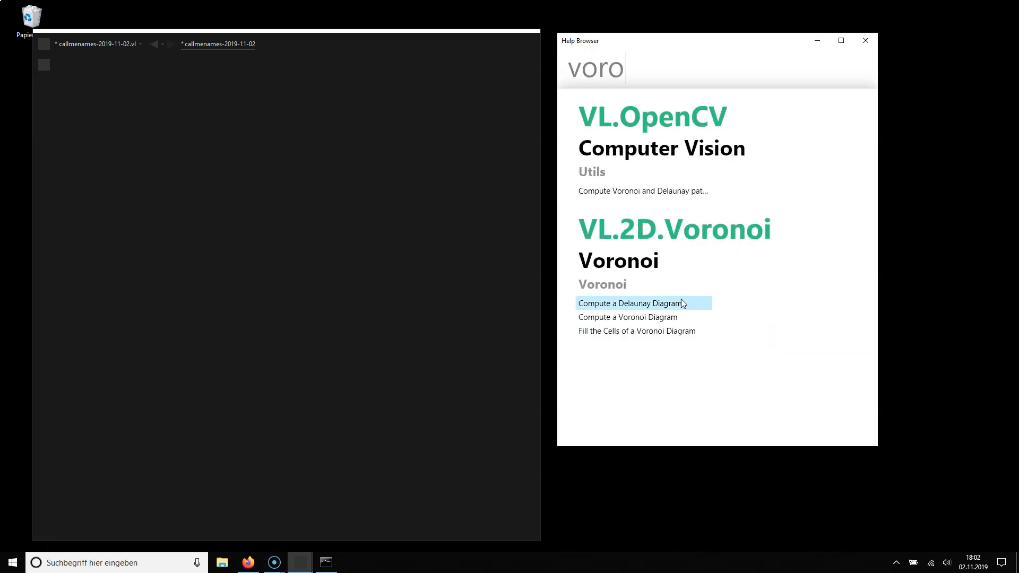
mouse_move(627, 317)
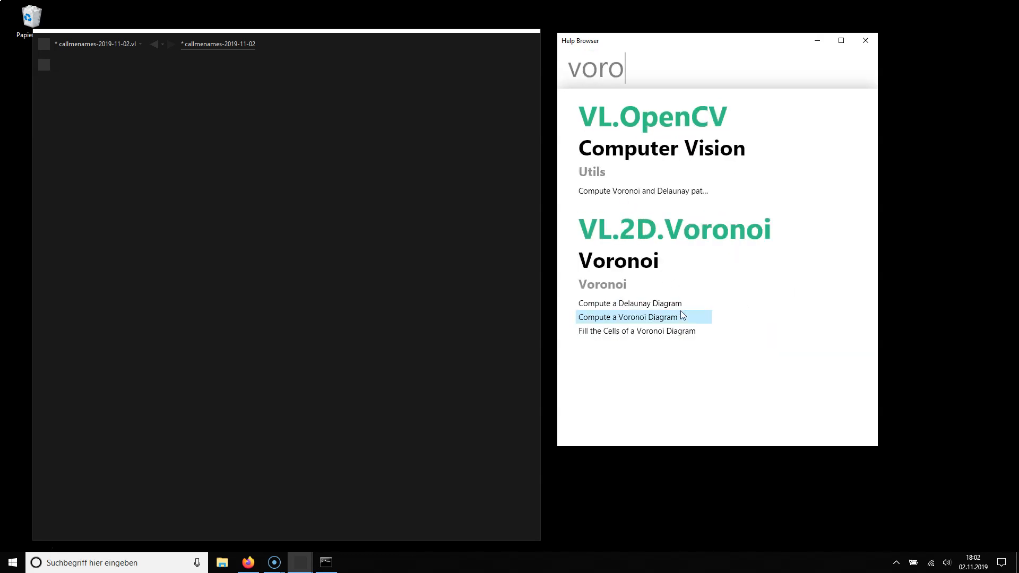
click(626, 317)
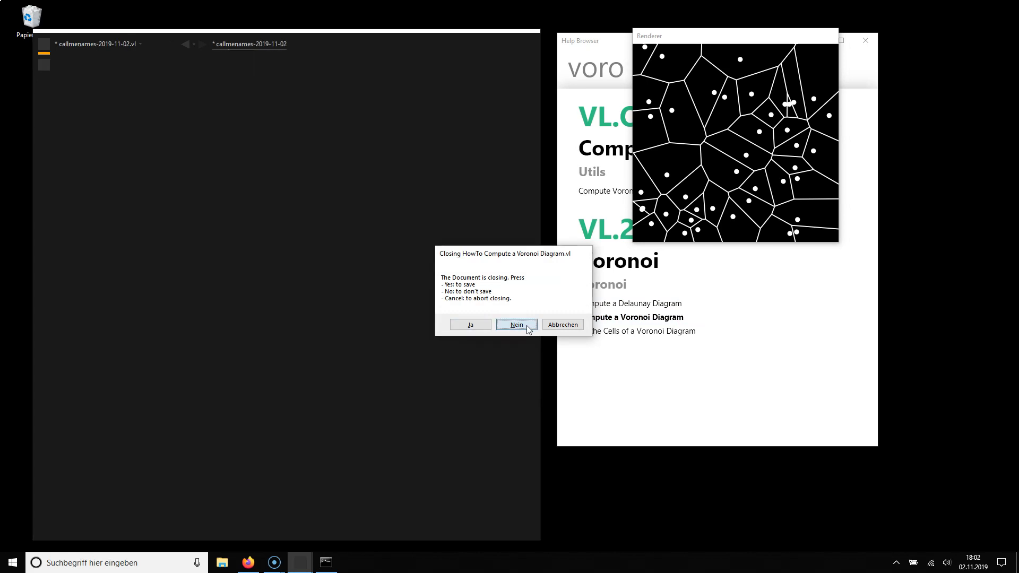
Close the example without saving (Nein) and close the Help Browser
click(516, 324)
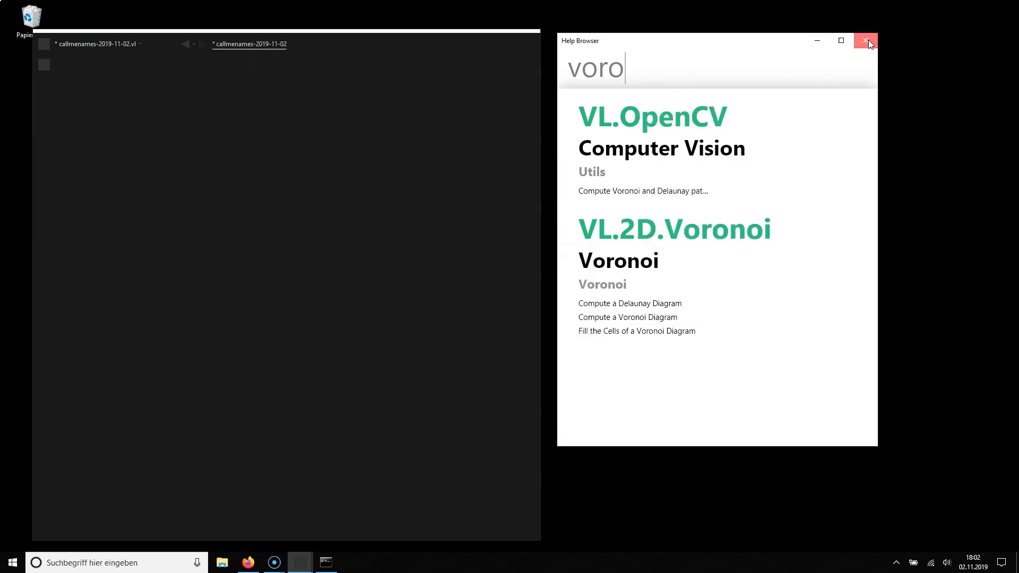
click(866, 40)
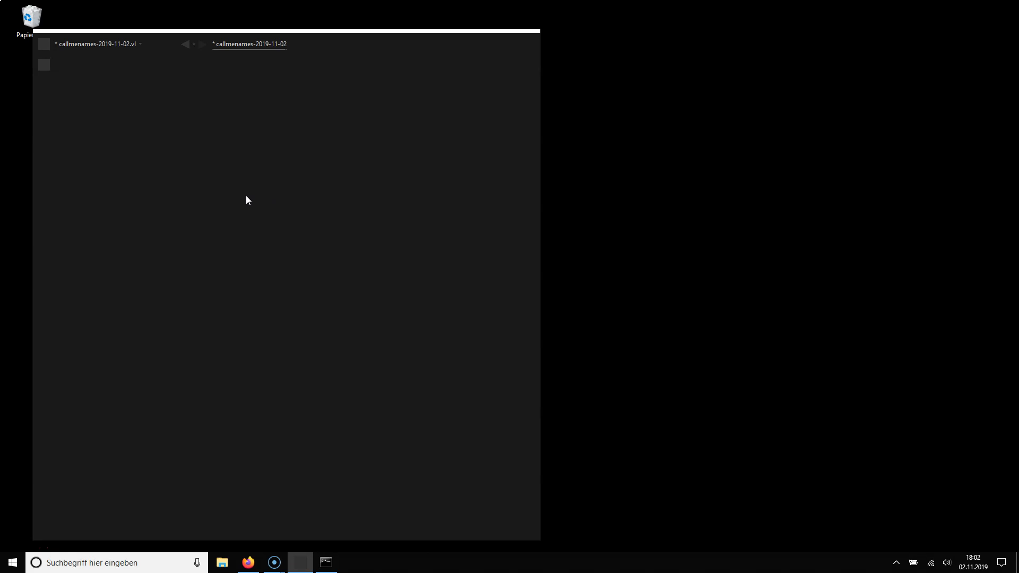
text(voro)
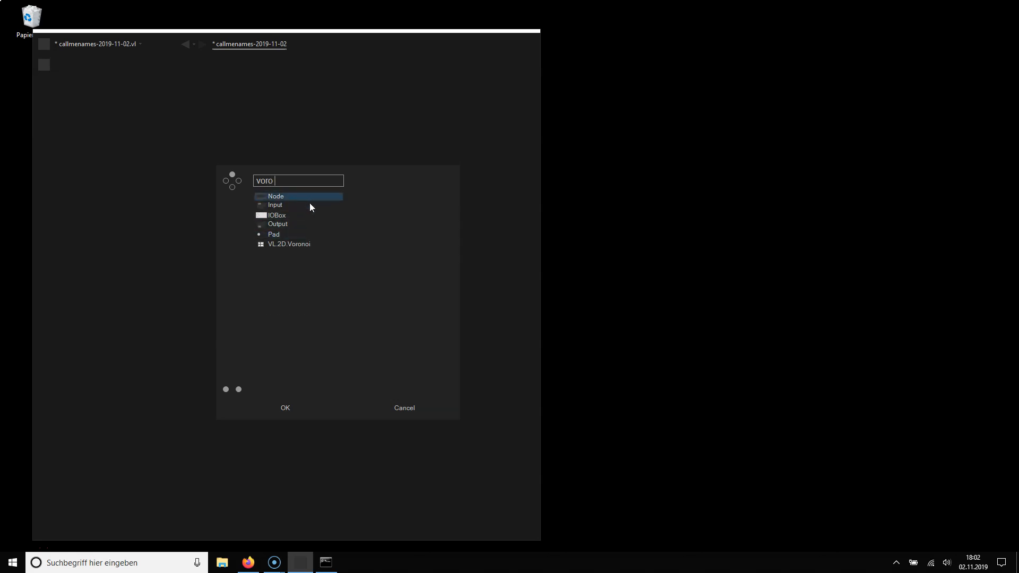
mouse_move(314, 205)
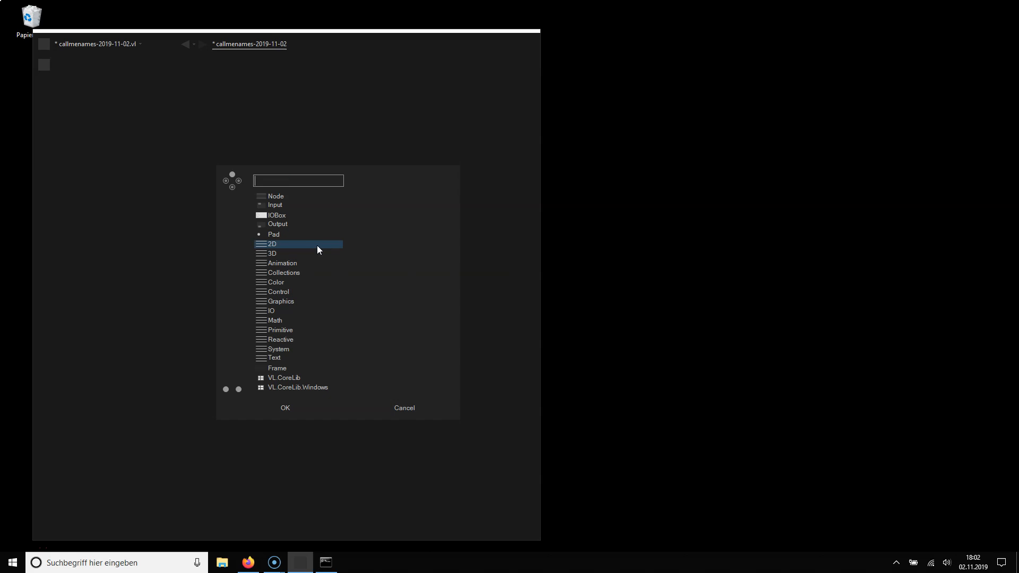
text(voro)
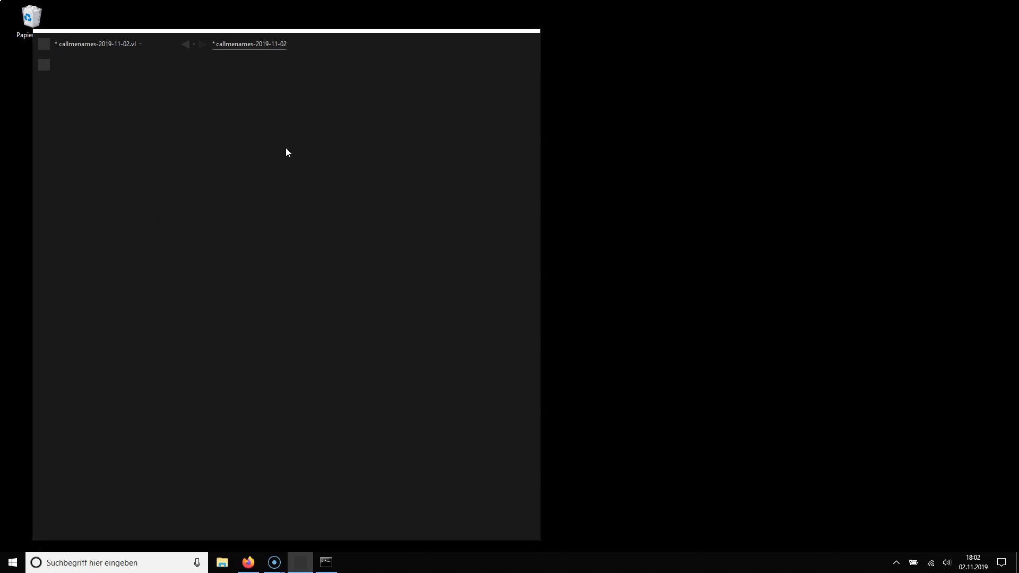
mouse_move(137, 70)
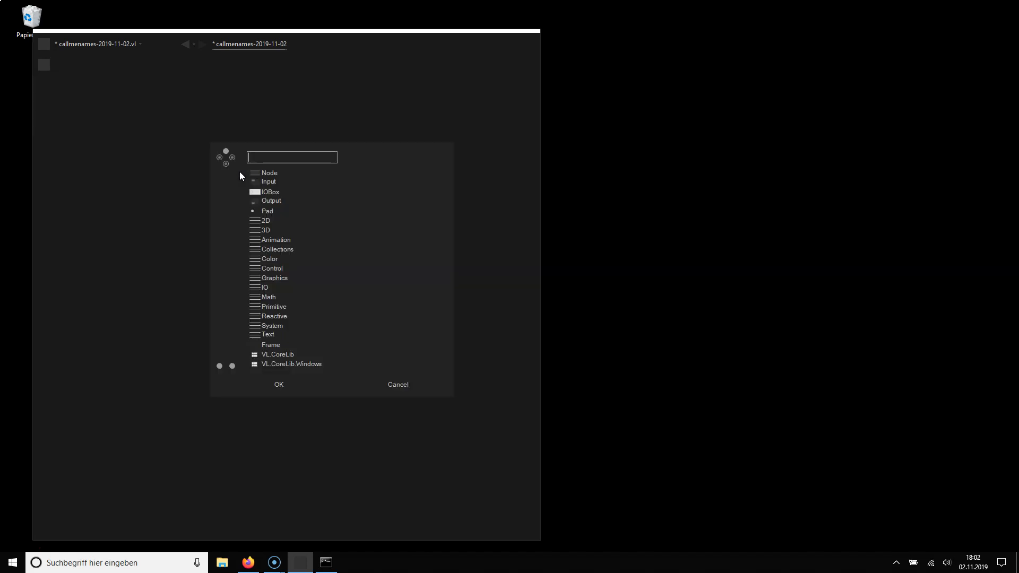
Reference VL.2D.Voronoi via Dependencies > VL Nugets and confirm 'voro' nodes in the node browser
click(271, 344)
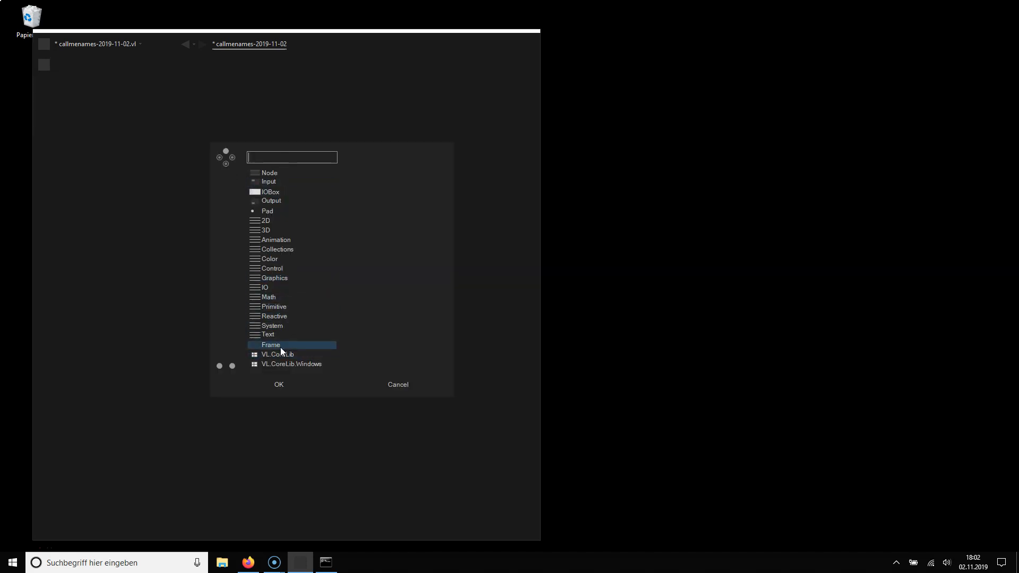
click(96, 43)
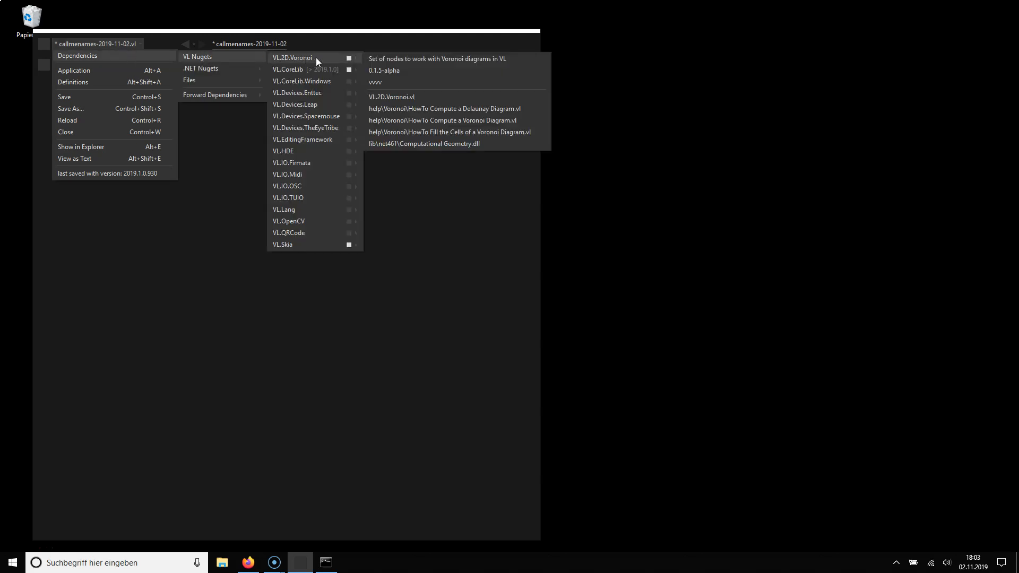
mouse_move(332, 57)
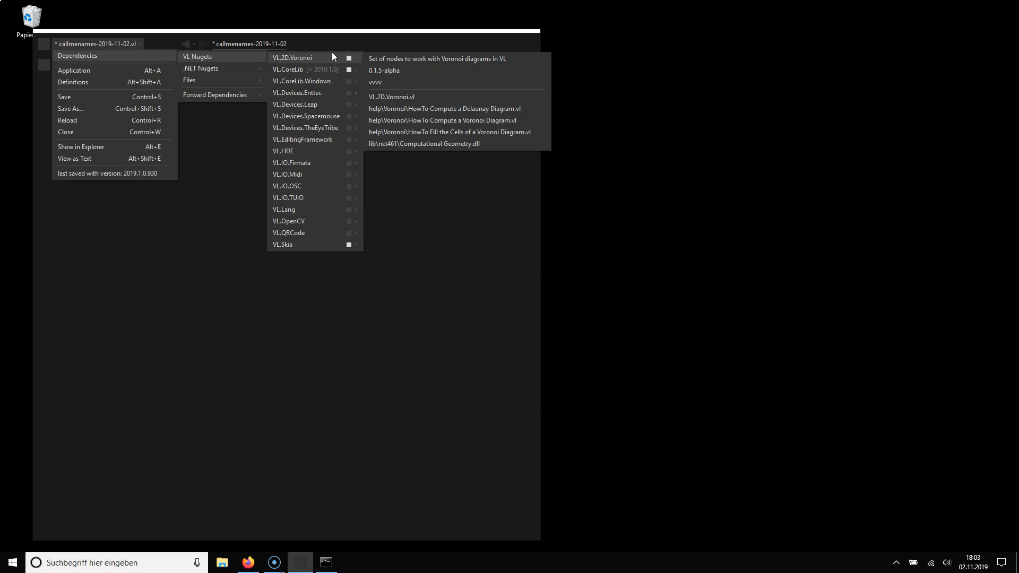
mouse_move(337, 63)
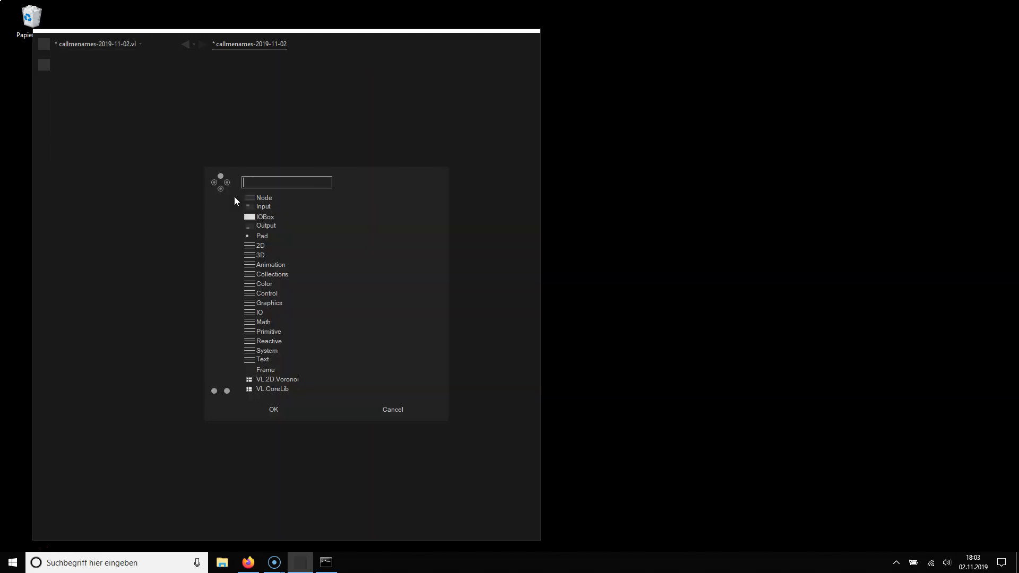
text(voro)
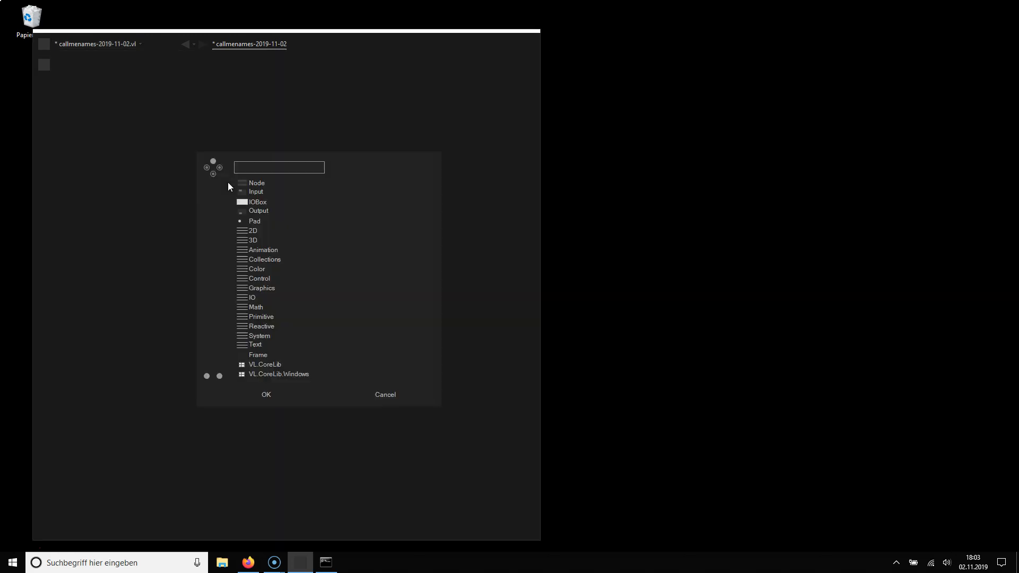
text(voro)
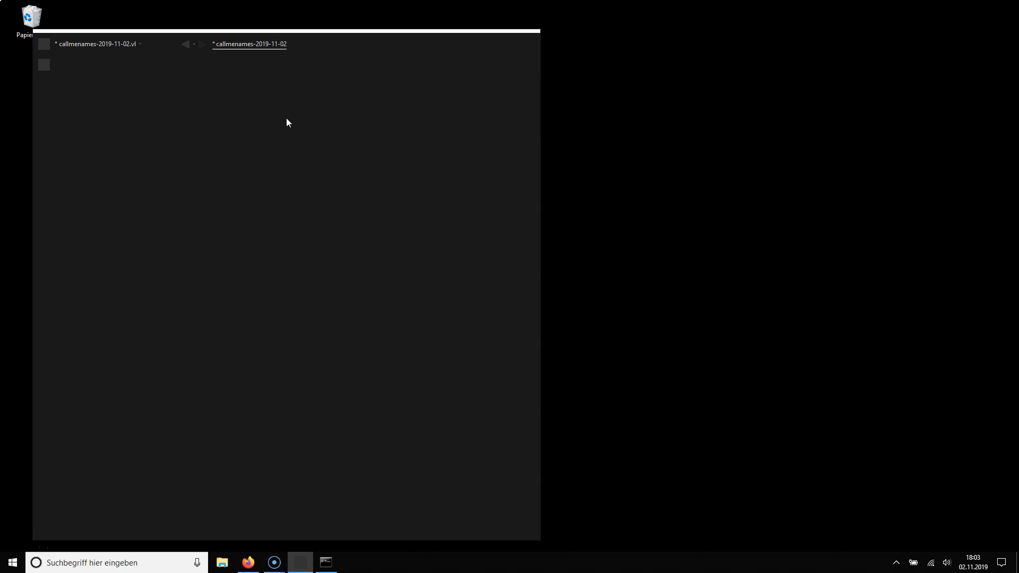
click(140, 44)
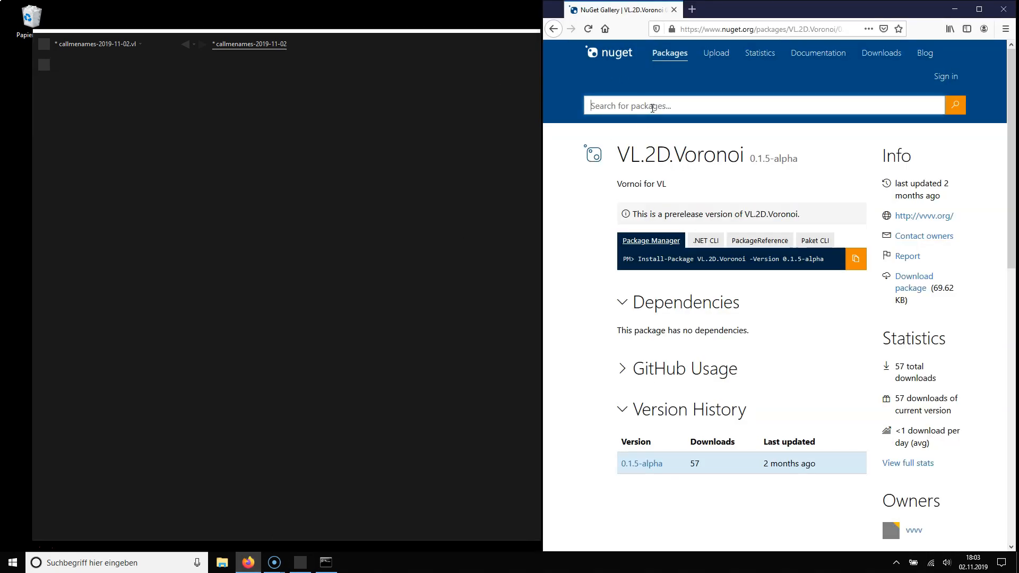
Search nuget.org for 'humanizer', open Humanizer.Core 2.7.9 and select its package name
text(h)
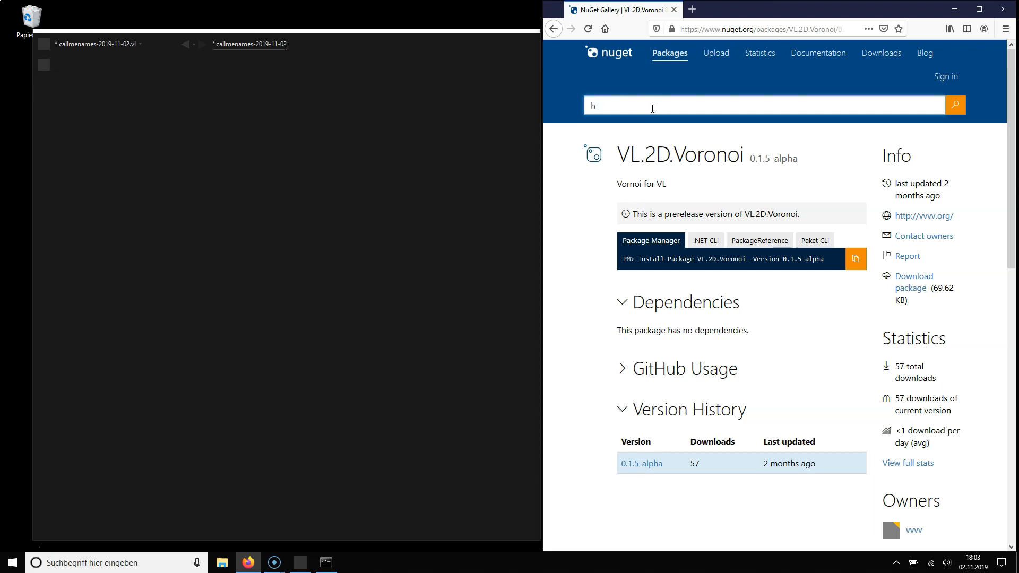
text(umanizer)
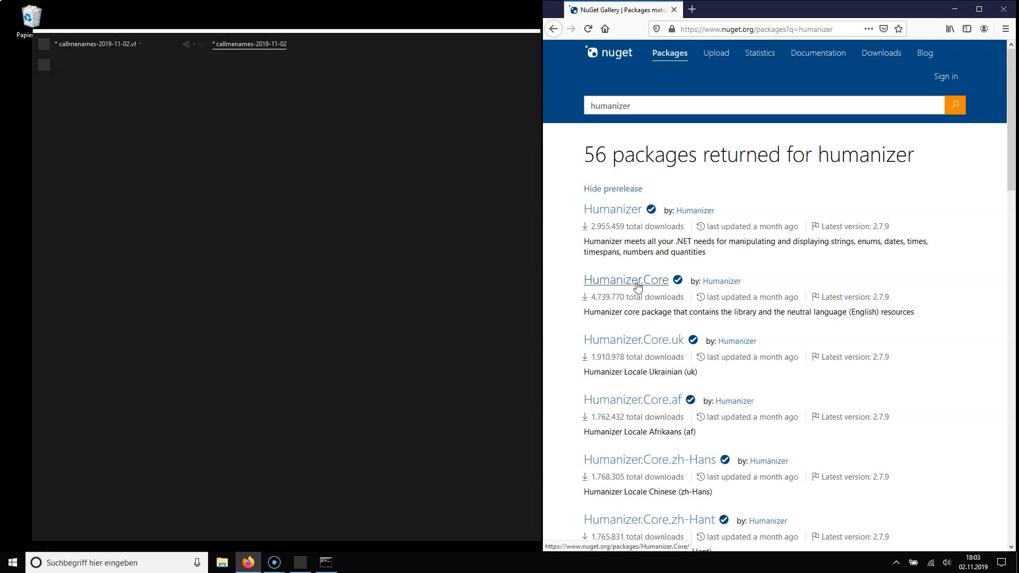
click(626, 279)
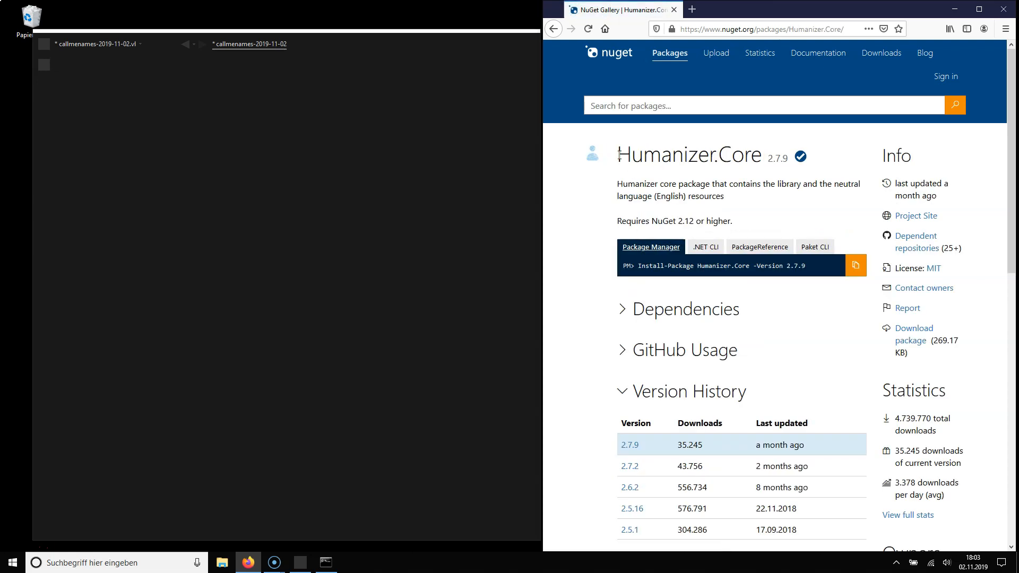
double_click(689, 155)
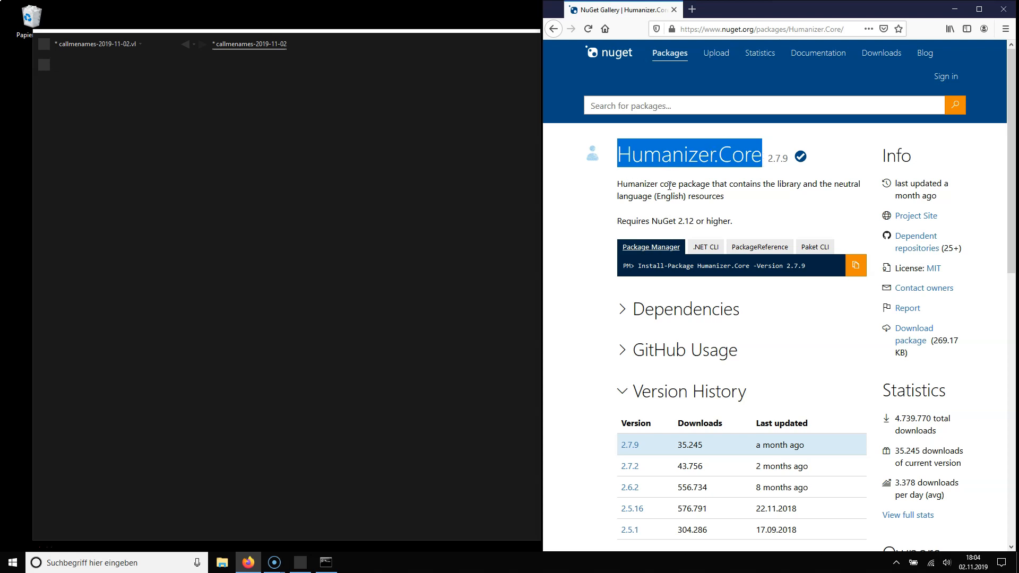
mouse_move(172, 111)
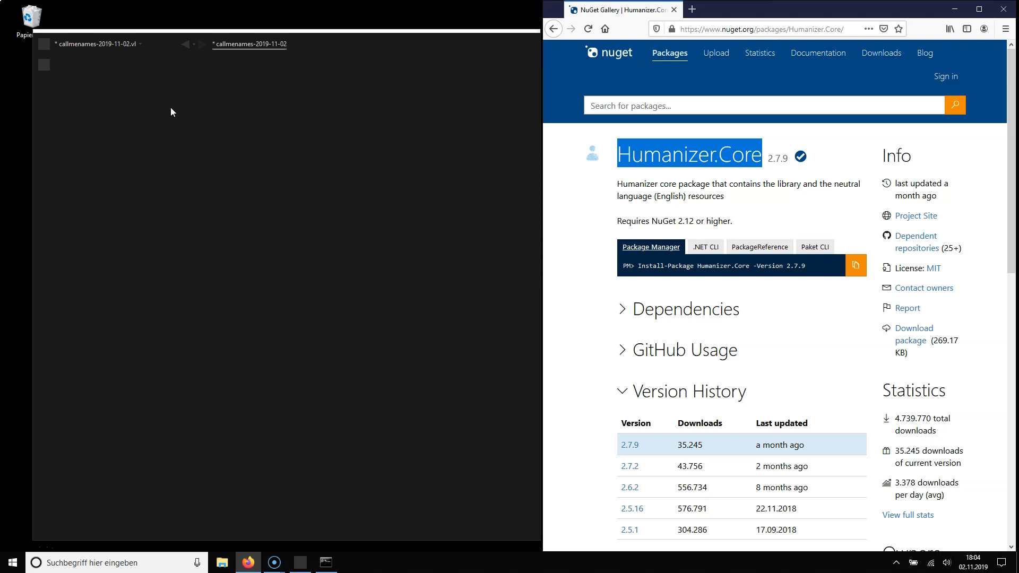
Install Humanizer.Core 2.7.9 via the Manage Nugets command line, then close the console
click(91, 43)
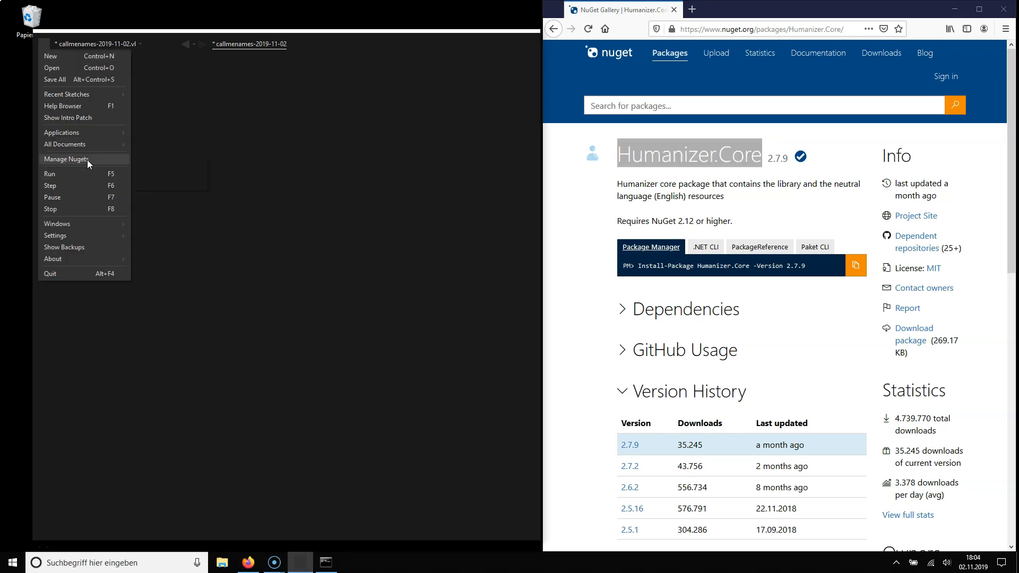
click(66, 159)
text(nuget install Humanizer.Core)
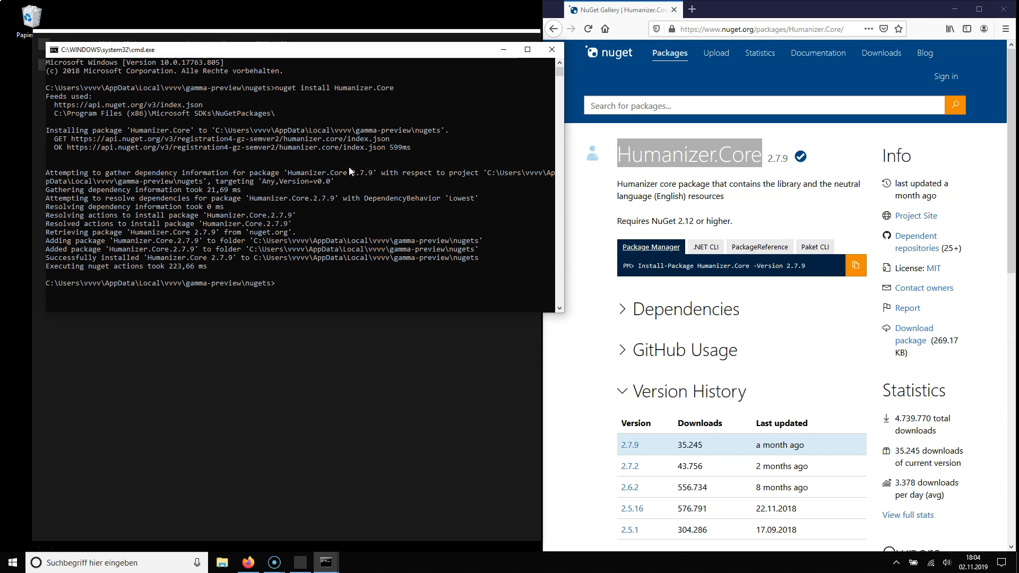
drag(299, 49, 441, 180)
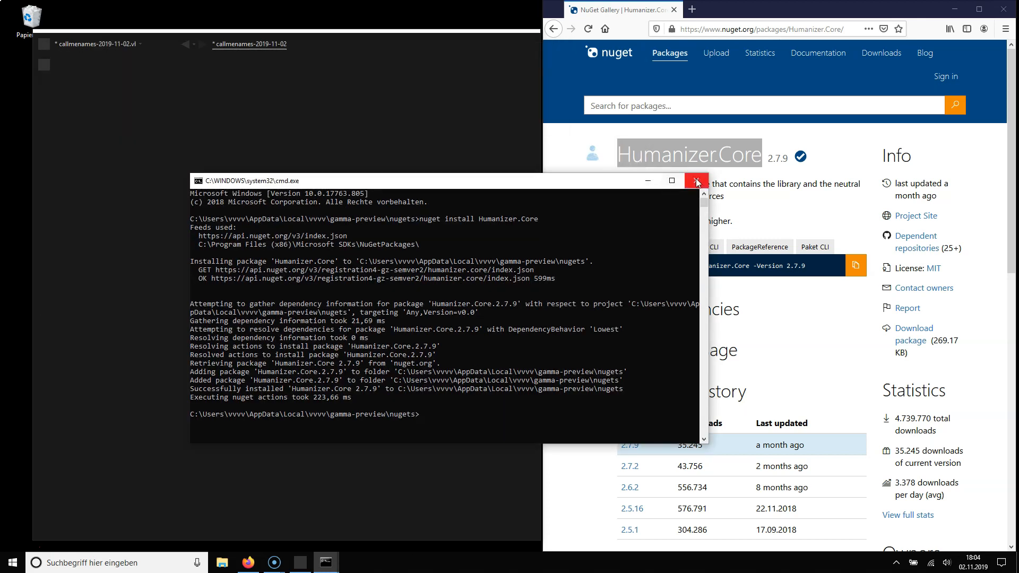
click(695, 180)
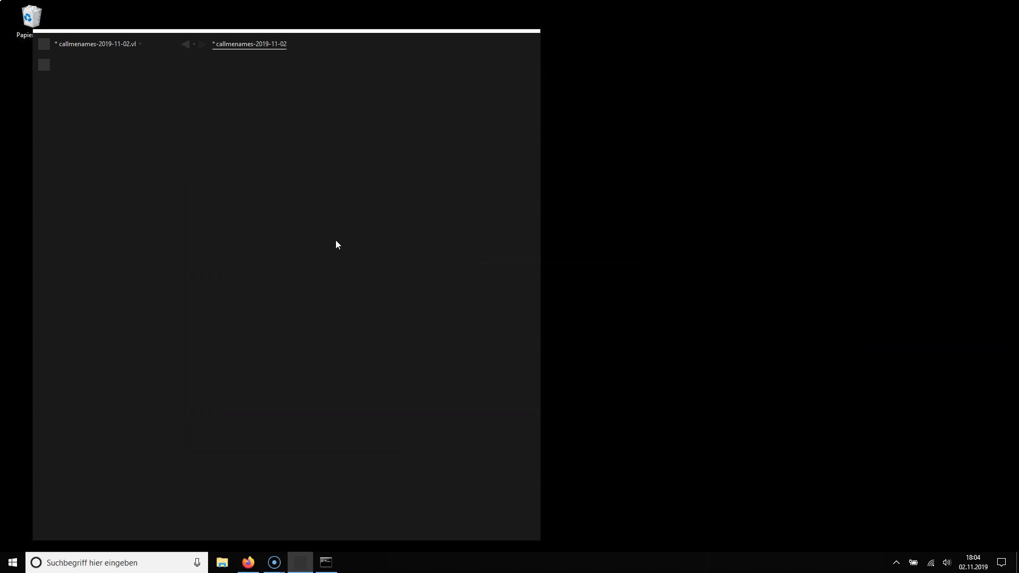
mouse_move(245, 235)
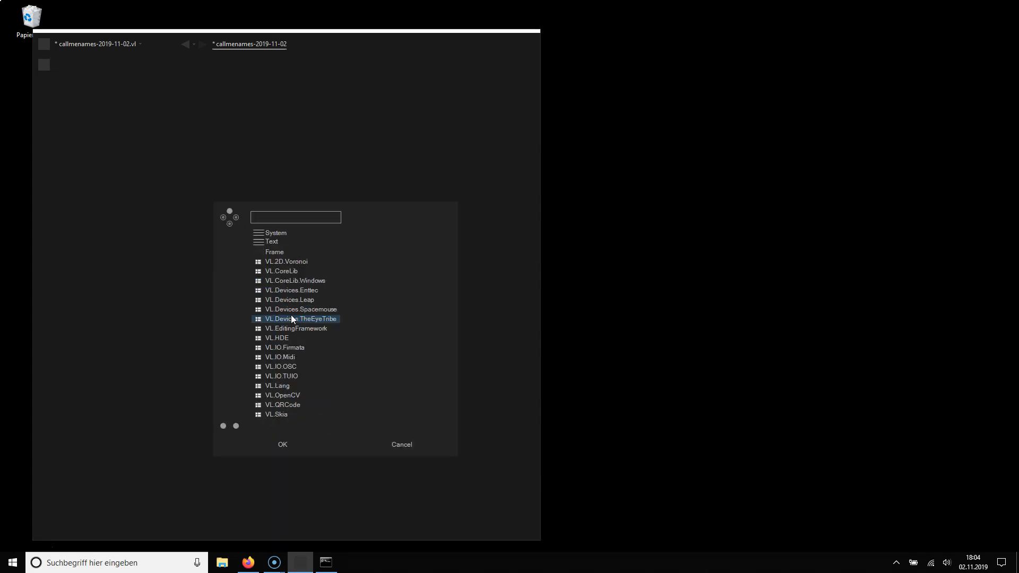
Filter the node browser's Humanizer category with 'towo' to list ToWords and NumberToWords
click(293, 280)
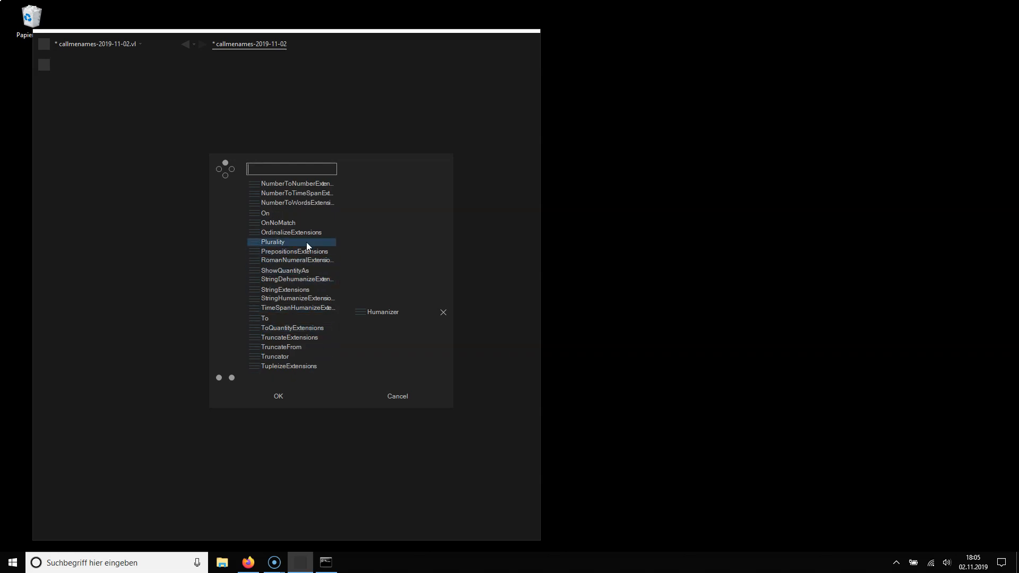
text(towo)
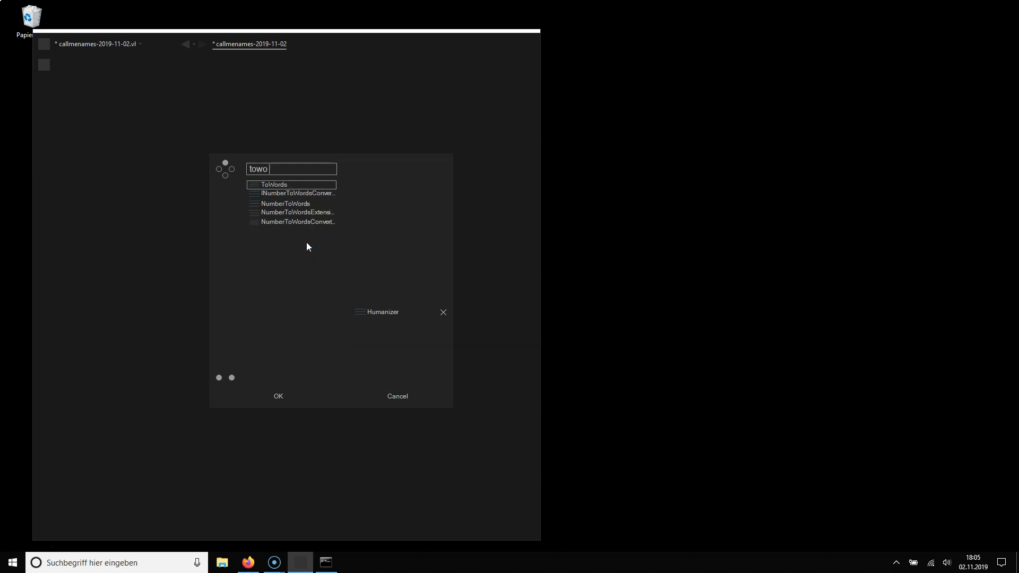